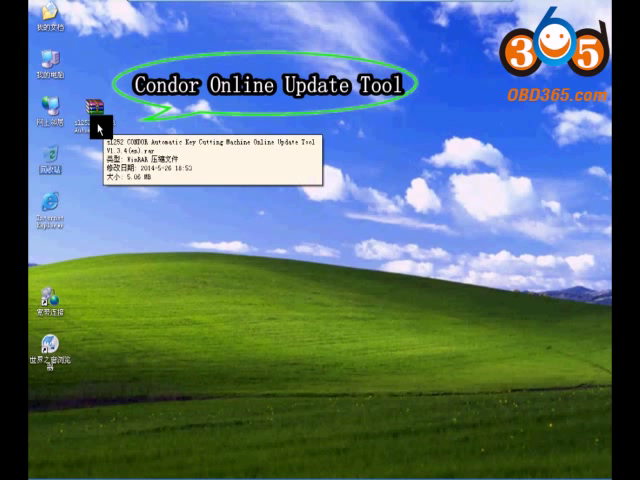
Step: Extract the CONDOR Online Update Tool archive onto the desktop and inspect the extracted files
right_click(95, 110)
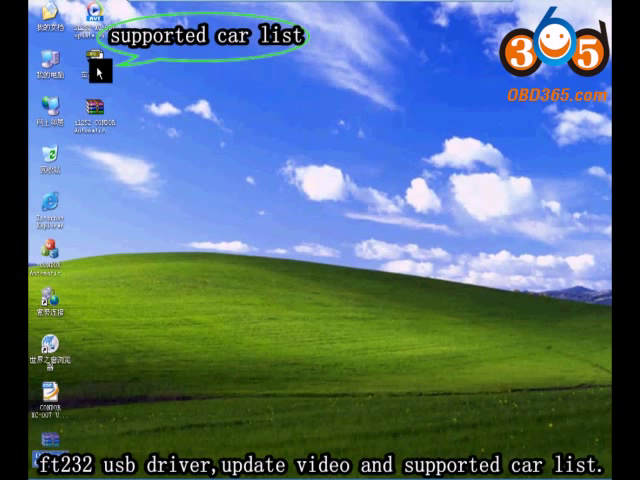
mouse_move(98, 72)
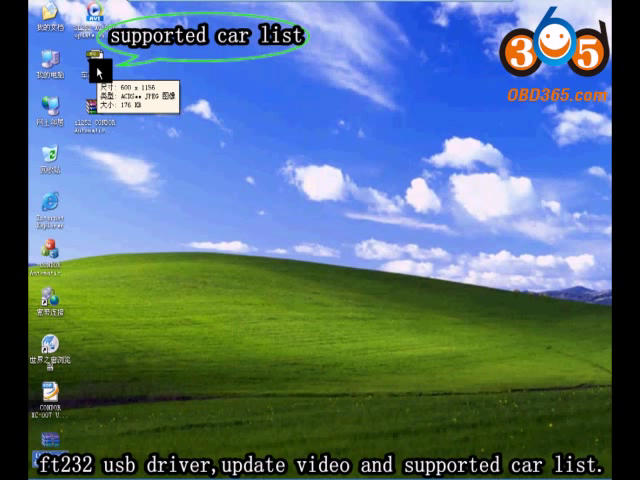
right_click(100, 70)
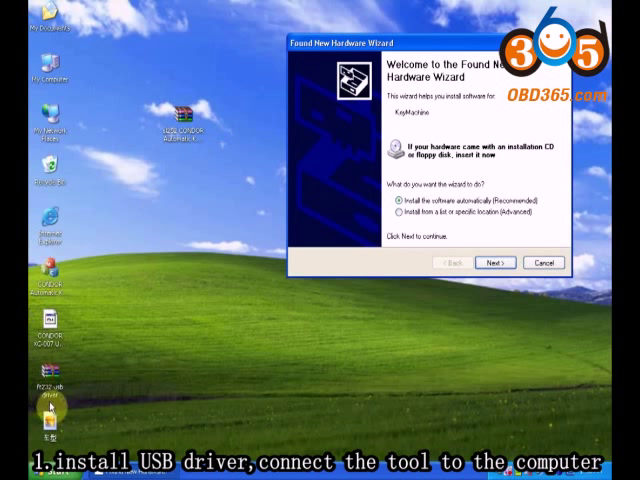
Step: Extract the ft232 usb driver and install the KeyMachine driver from that desktop folder
right_click(40, 393)
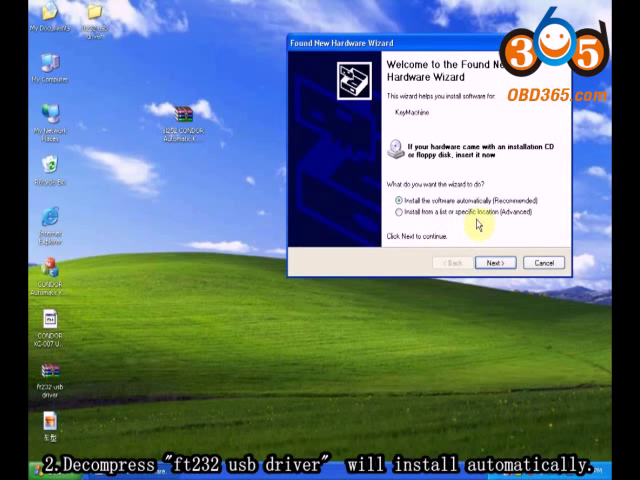
click(496, 262)
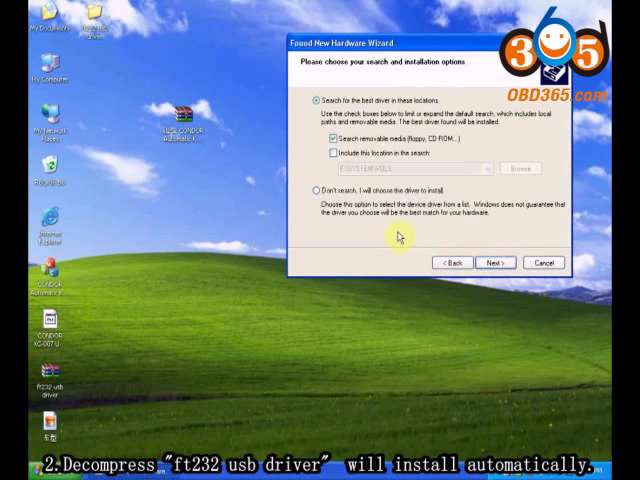
click(334, 152)
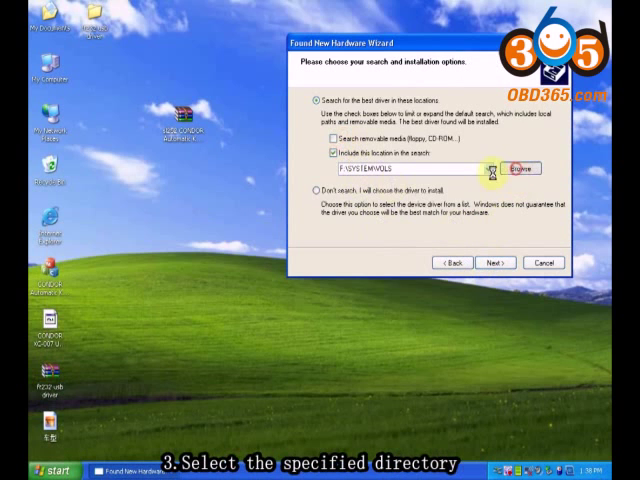
click(535, 166)
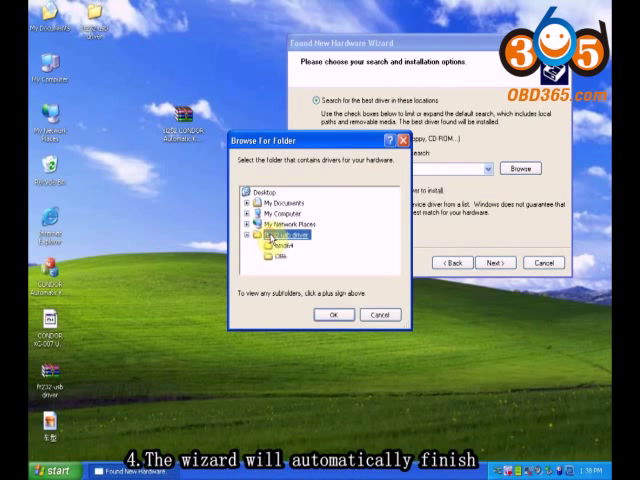
click(333, 315)
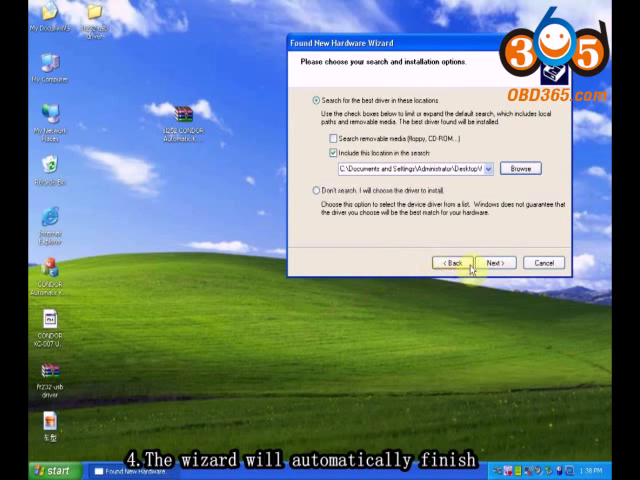
click(495, 262)
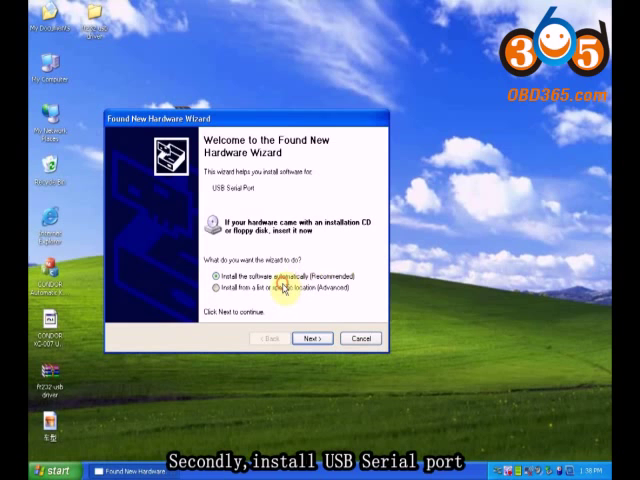
Step: Install the USB Serial Port driver from the desktop ft232 driver folder
click(311, 338)
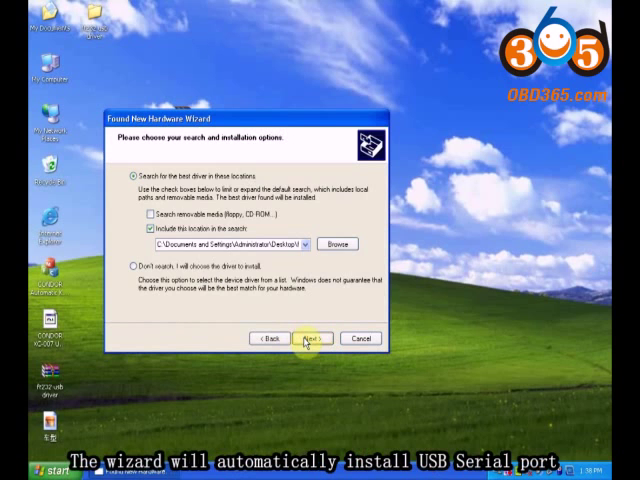
click(311, 337)
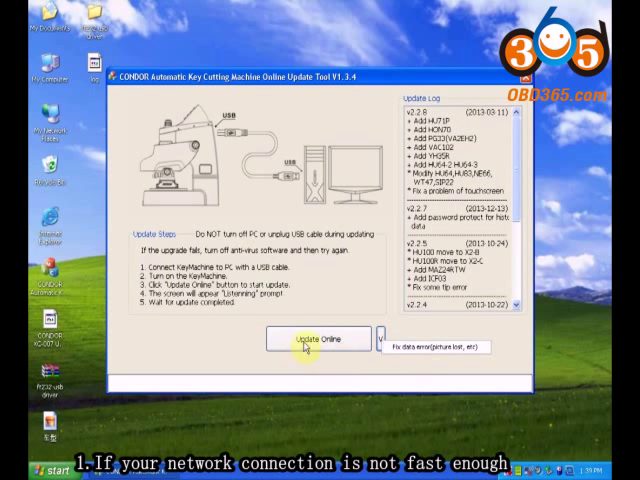
Step: Start the Update Online download from the CONDOR server
click(316, 338)
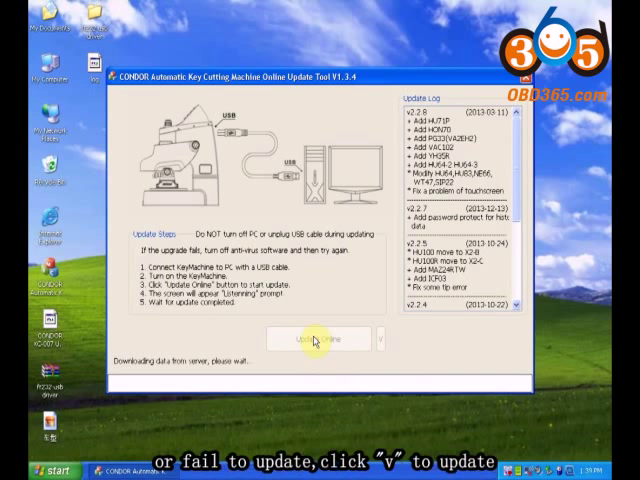